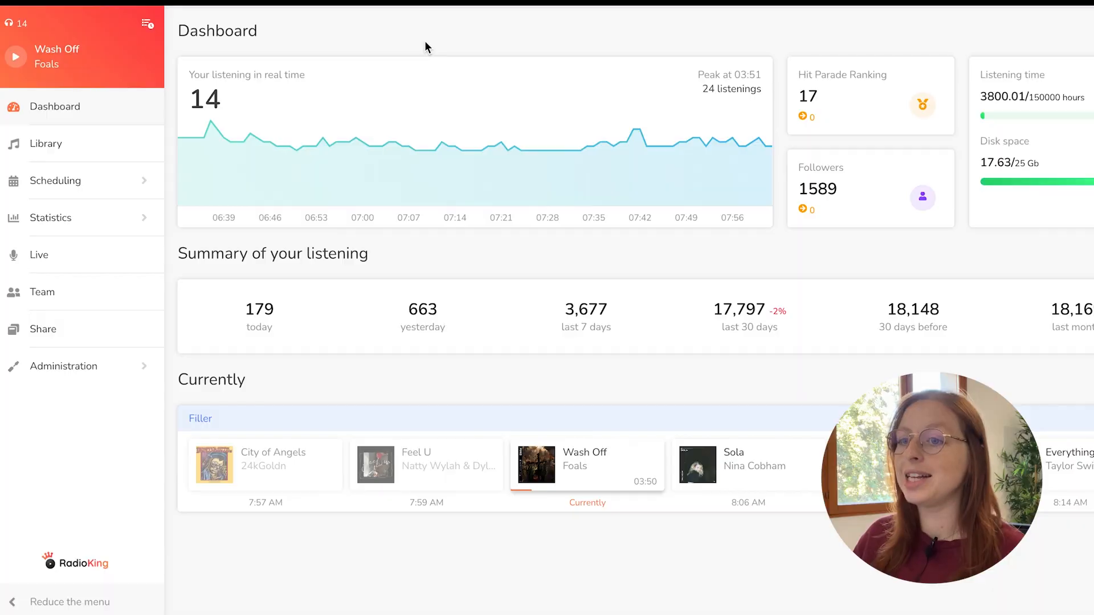
Expand the Statistics section in the sidebar to reveal its report pages
left_click(51, 216)
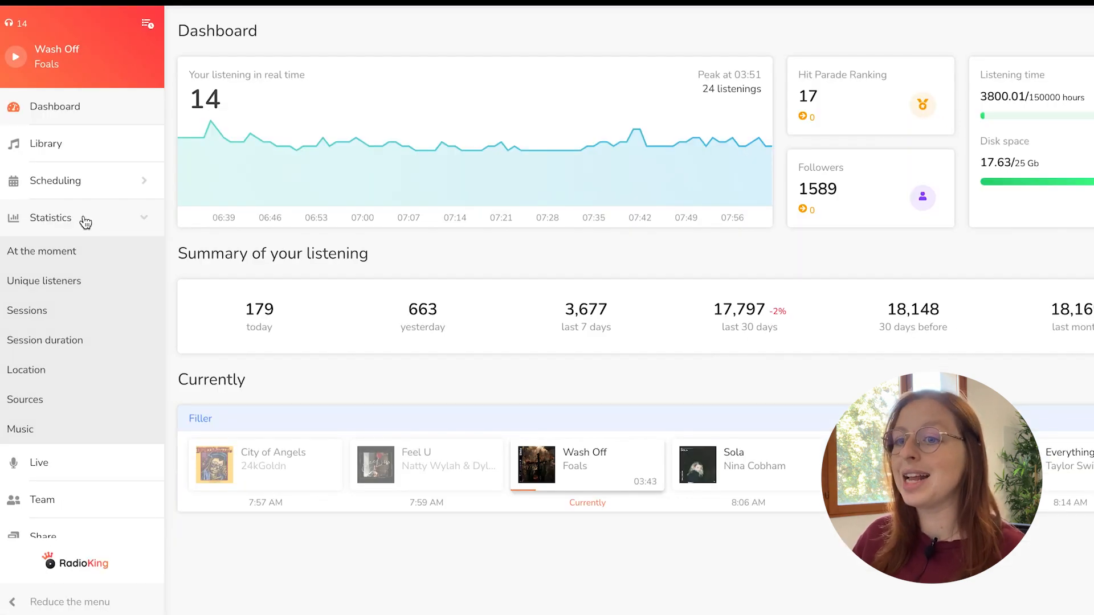
mouse_move(42, 251)
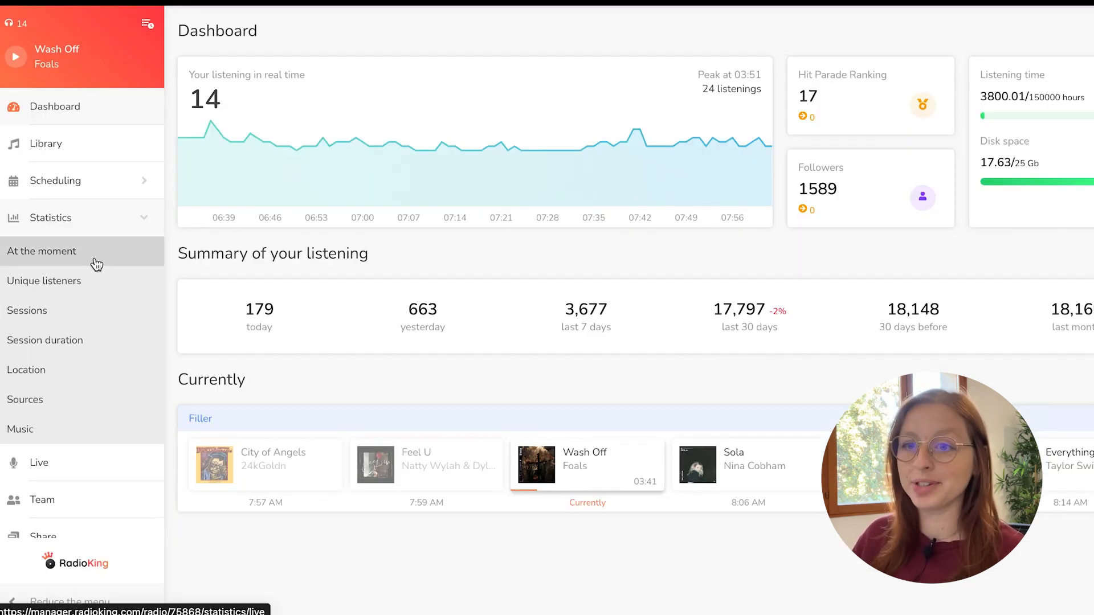
Show the At the moment report with current listeners on the world map
left_click(41, 251)
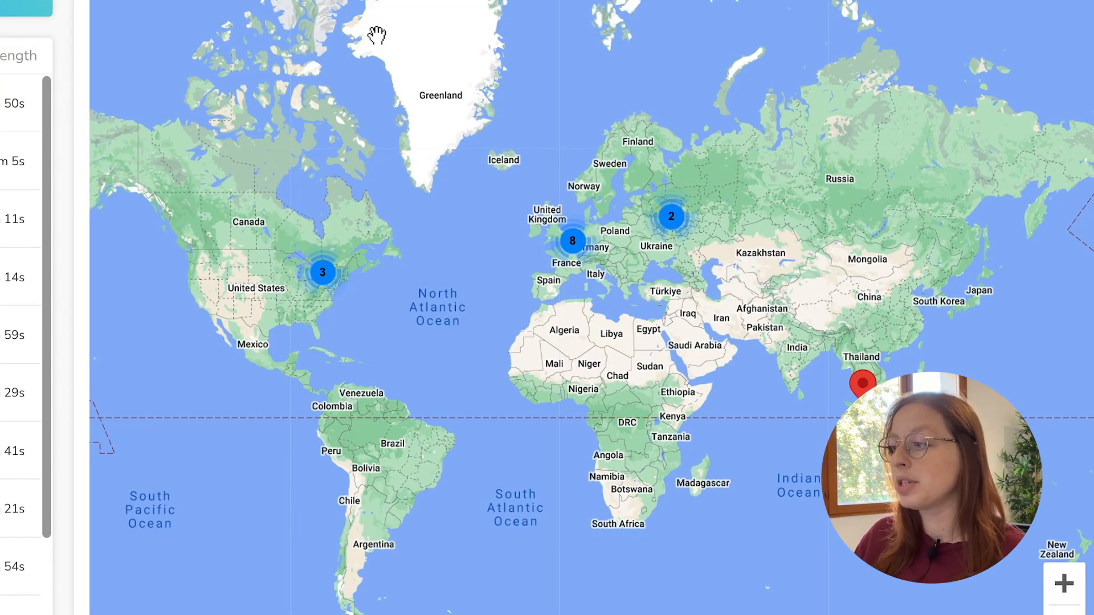
mouse_move(526, 49)
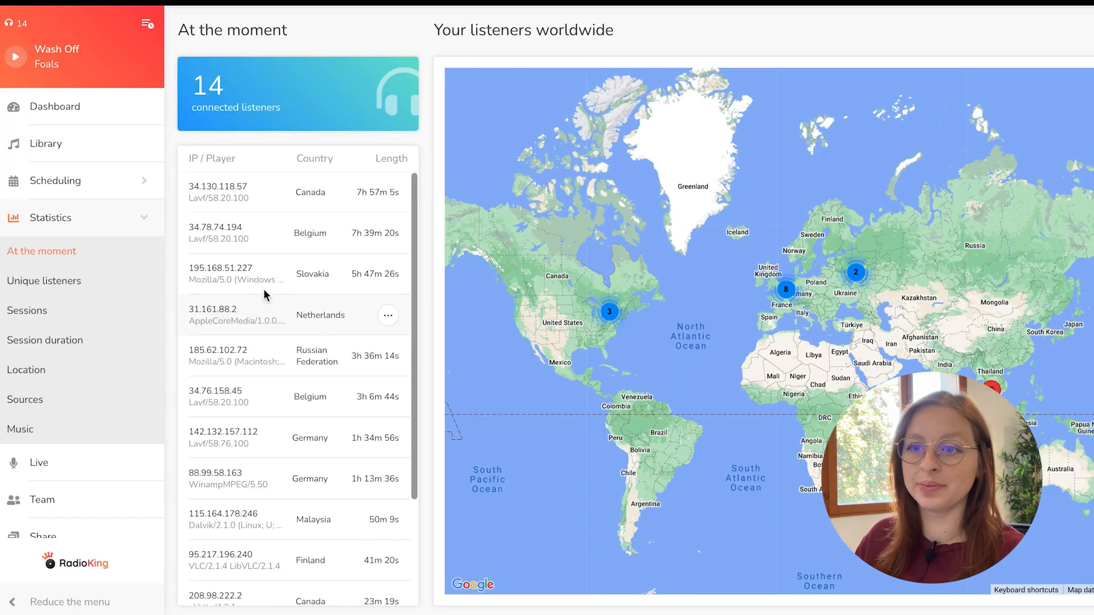
View the Unique listeners report grouped by week and month, then back to daily
left_click(44, 281)
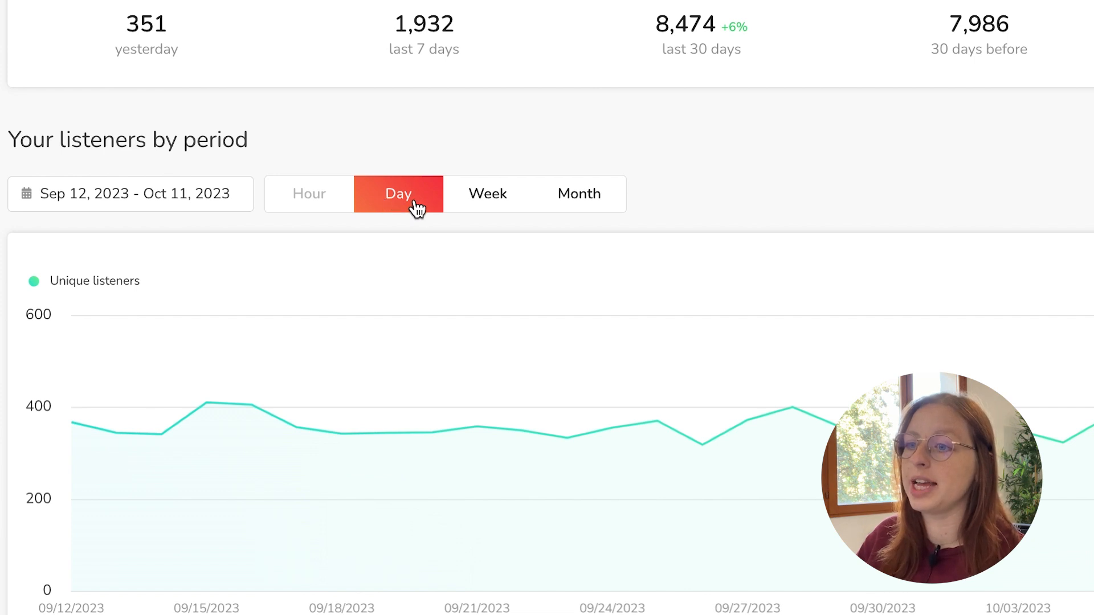
left_click(486, 193)
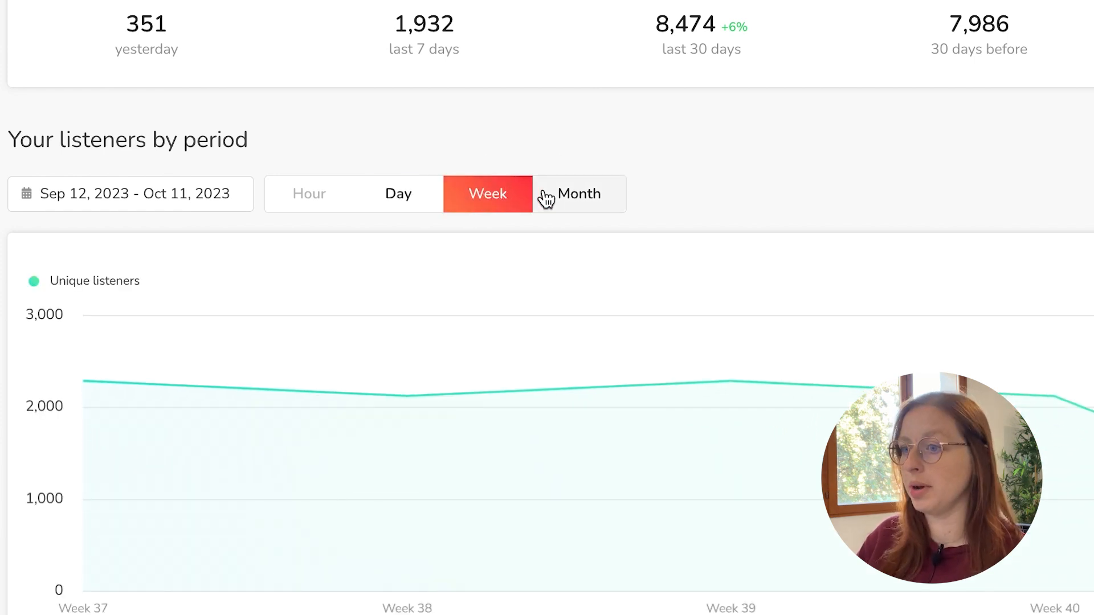
left_click(578, 194)
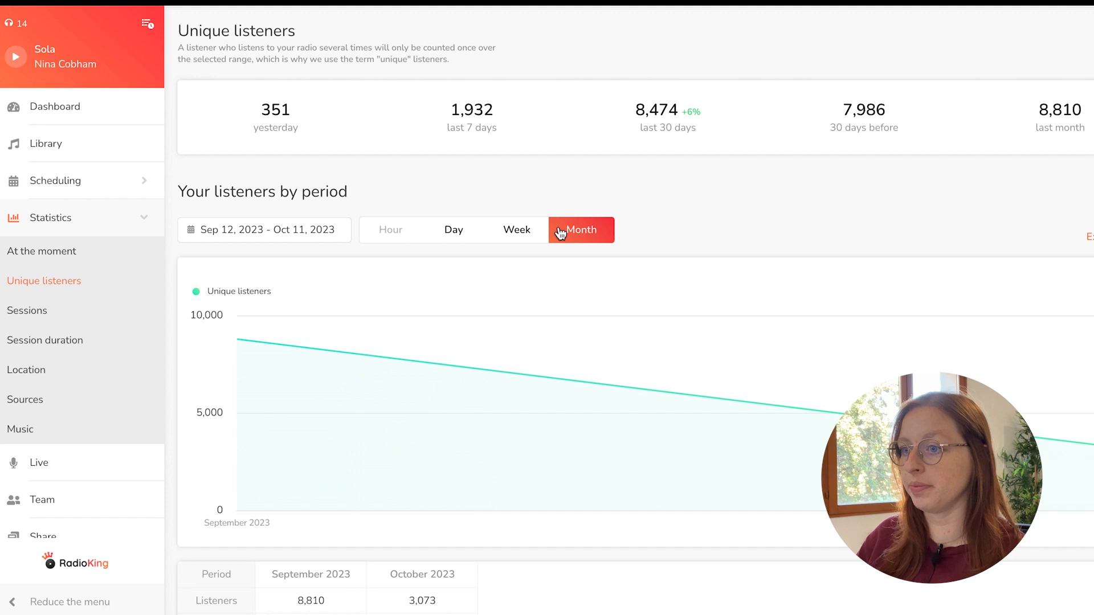
left_click(452, 229)
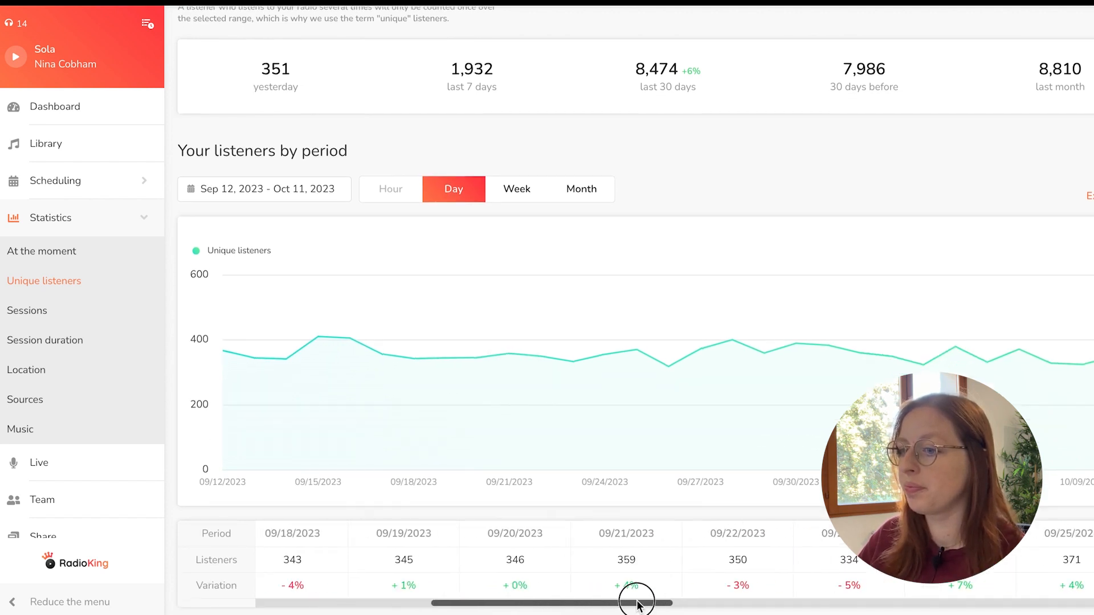
left_click_drag(635, 603, 660, 602)
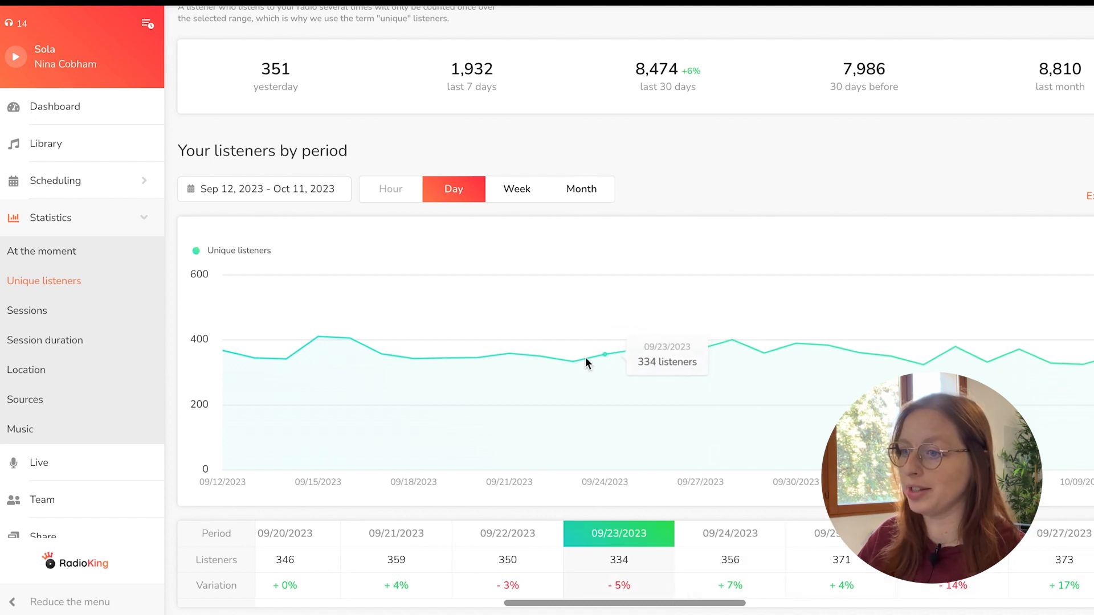
mouse_move(381, 355)
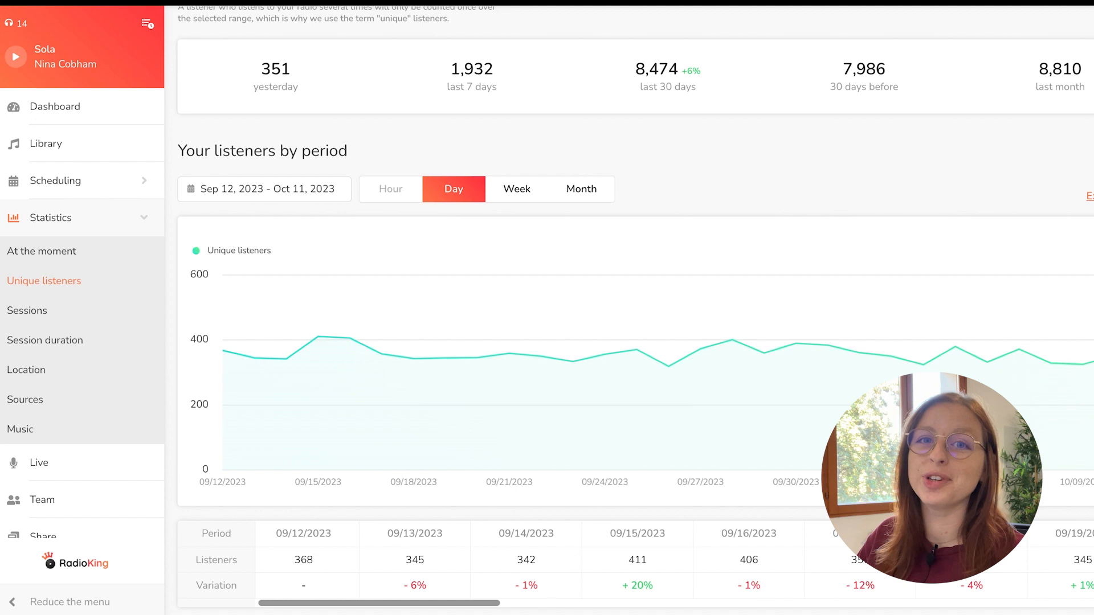
Show the Sessions report charting daily listening sessions for the period
left_click(28, 310)
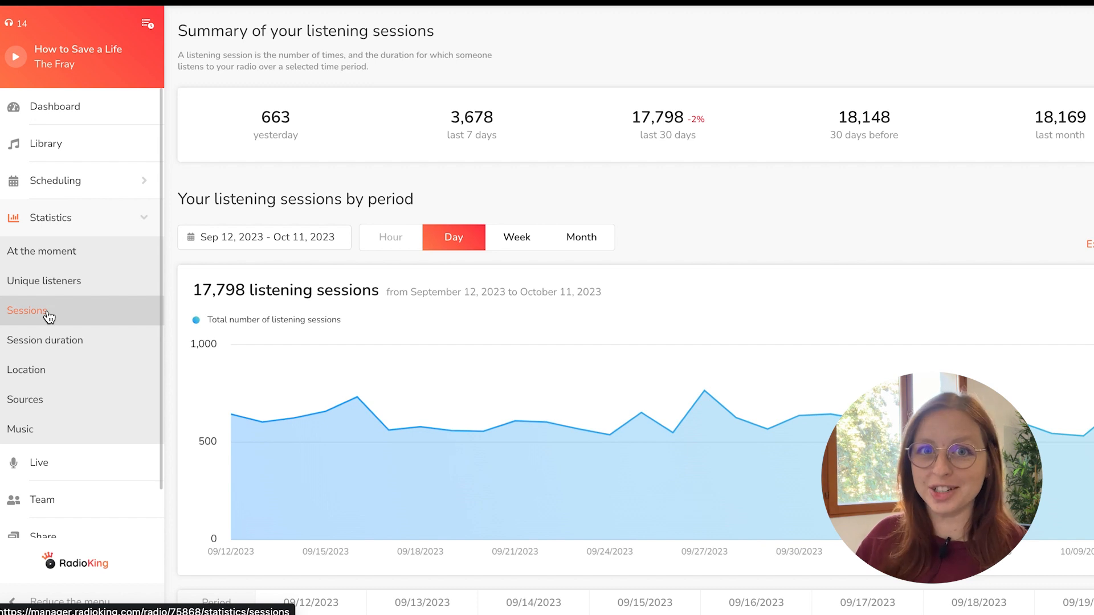
Review the Session duration report down to its time-of-day and duration donut charts, then move to Location
left_click(44, 339)
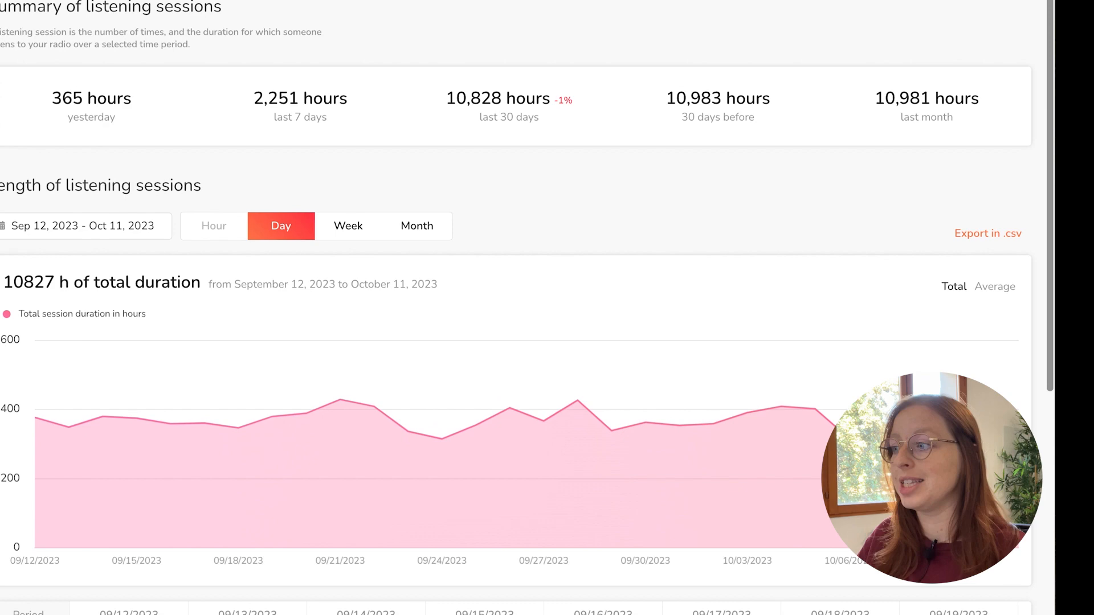
scroll("down", 3)
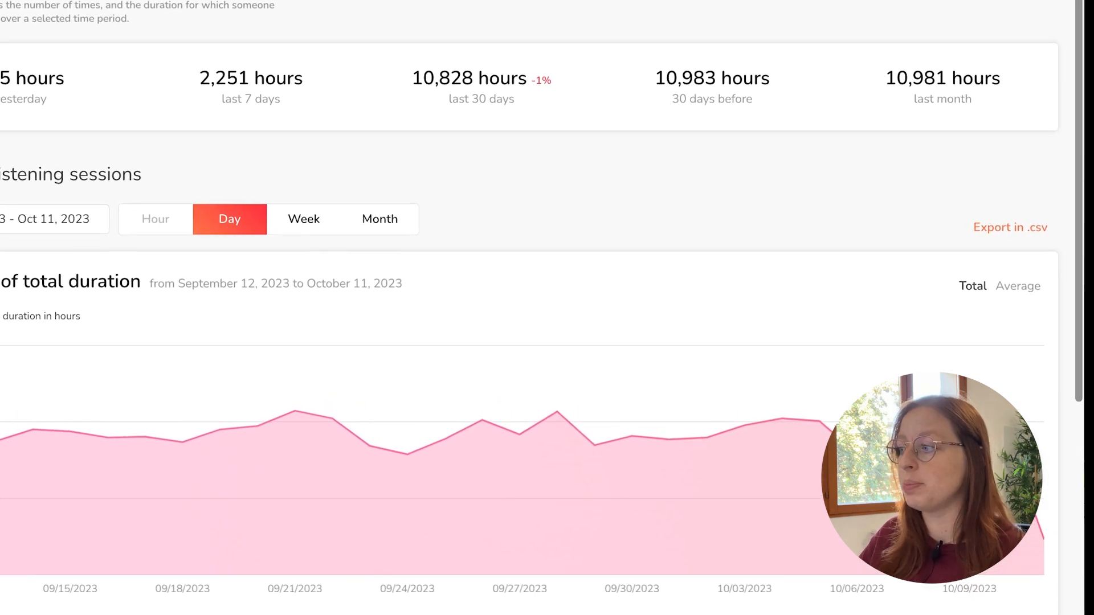
scroll("down", 3)
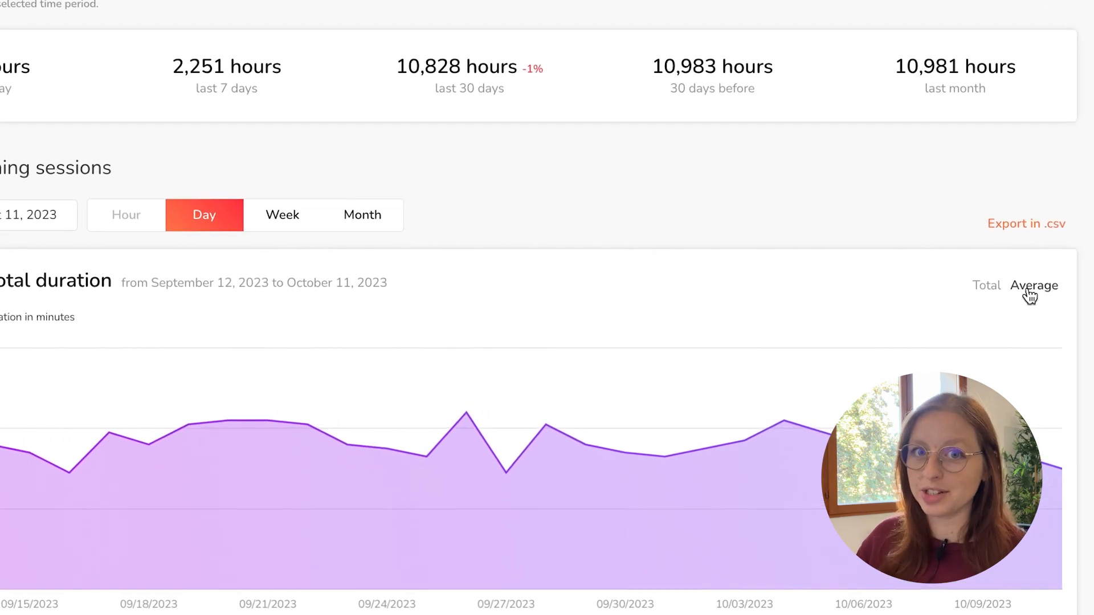
scroll("down", 3)
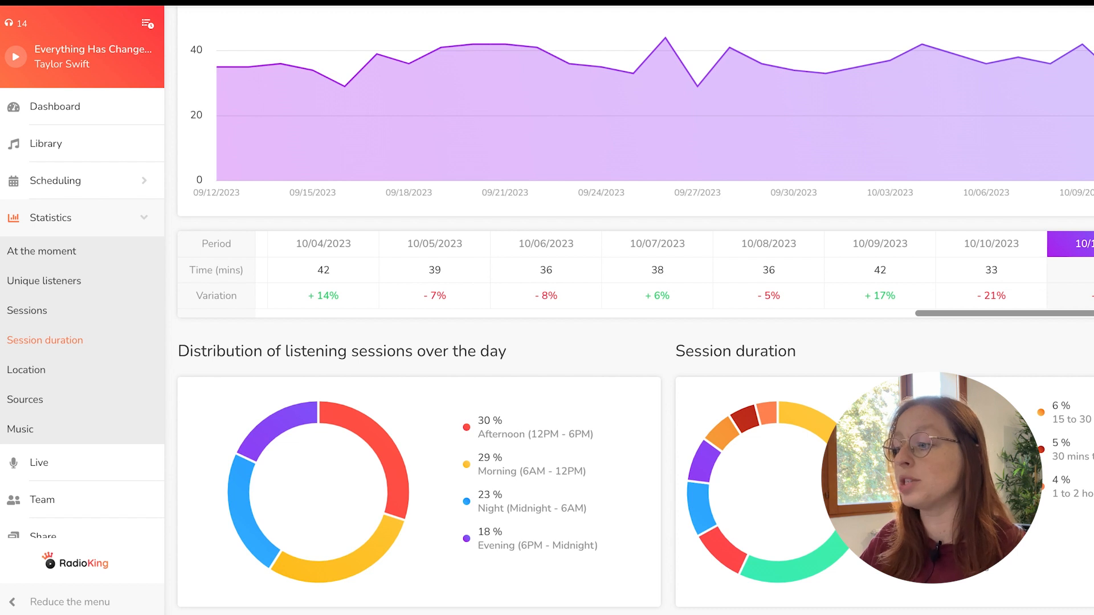
scroll("down", 3)
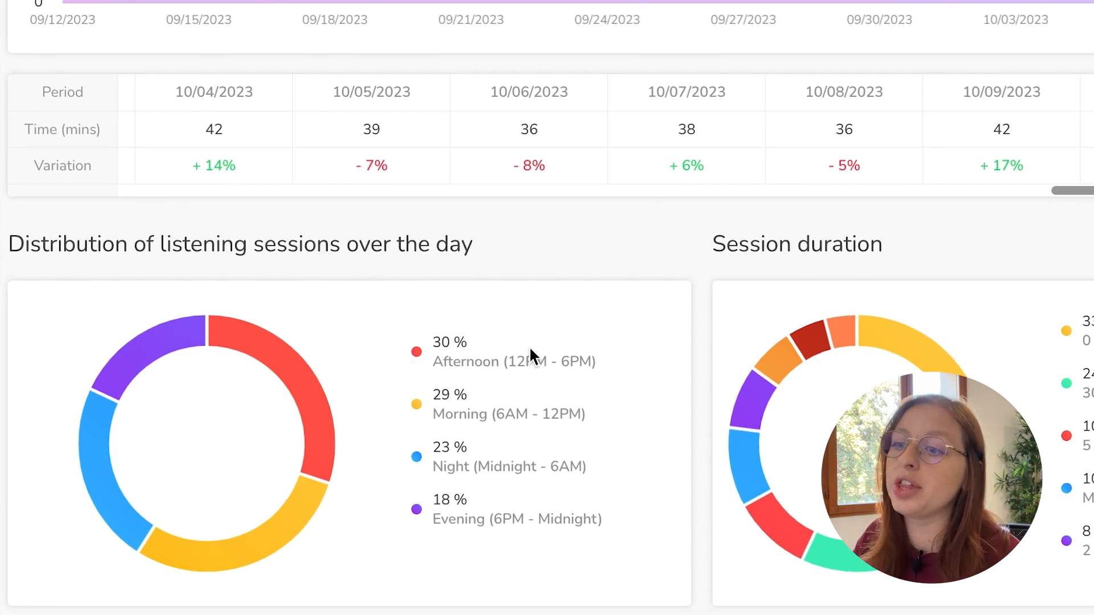
mouse_move(500, 351)
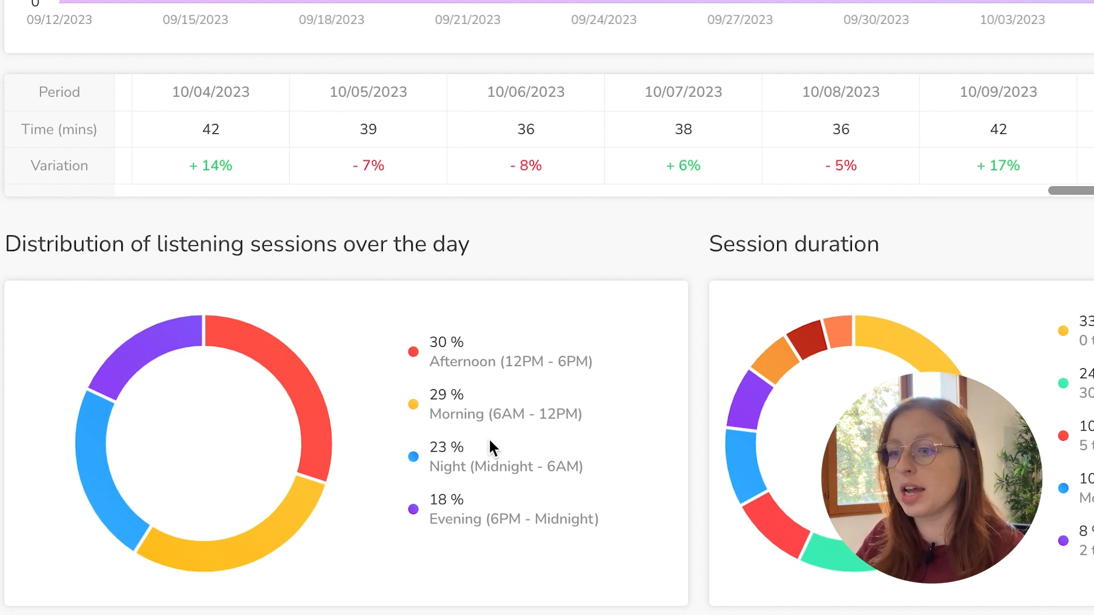
mouse_move(502, 503)
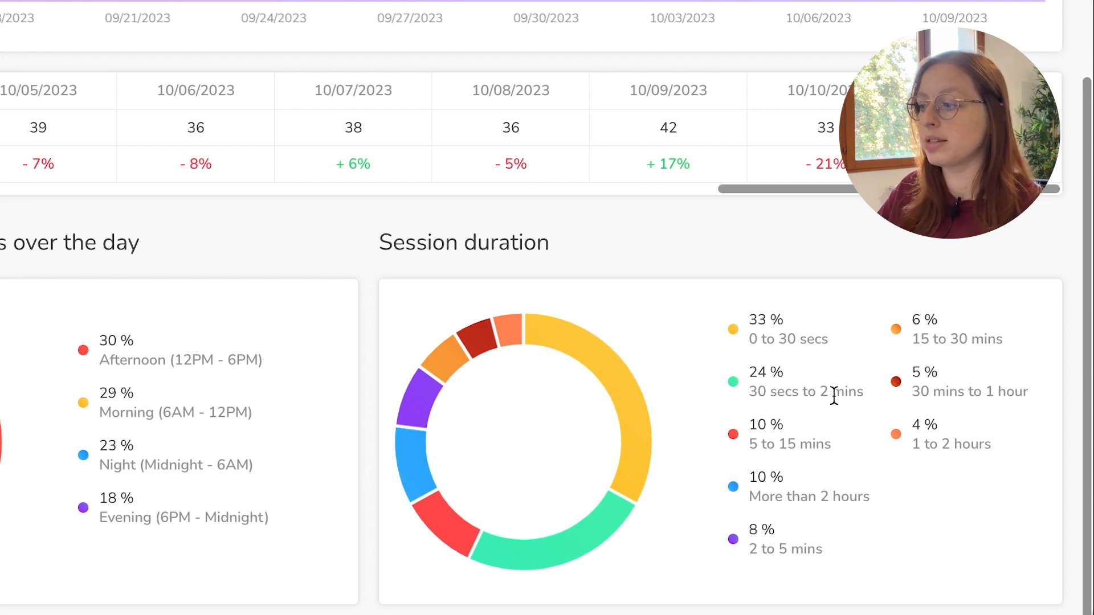
mouse_move(460, 533)
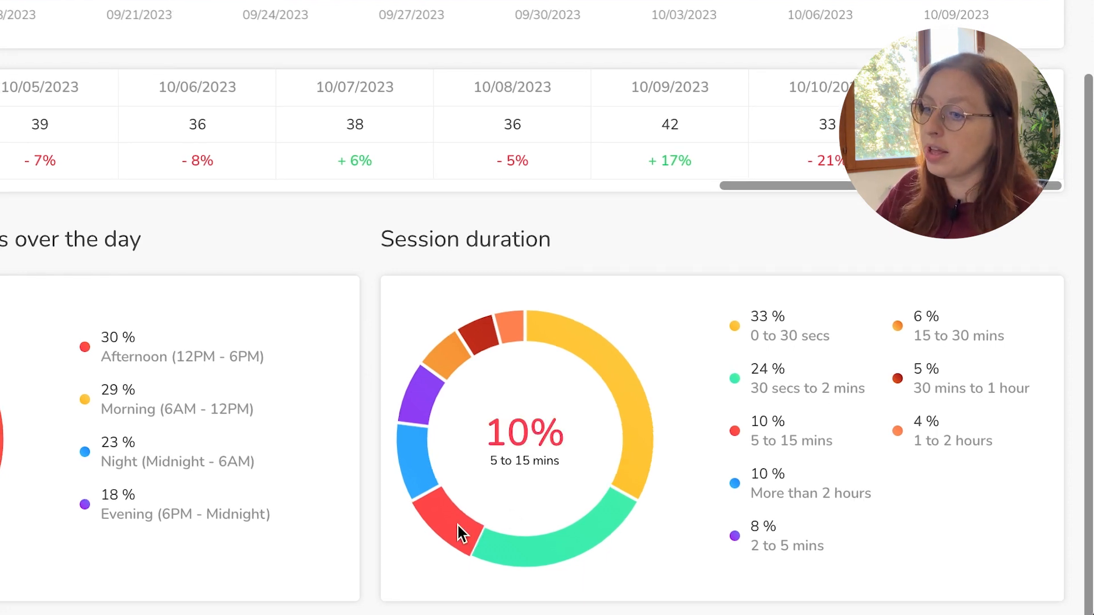
mouse_move(635, 460)
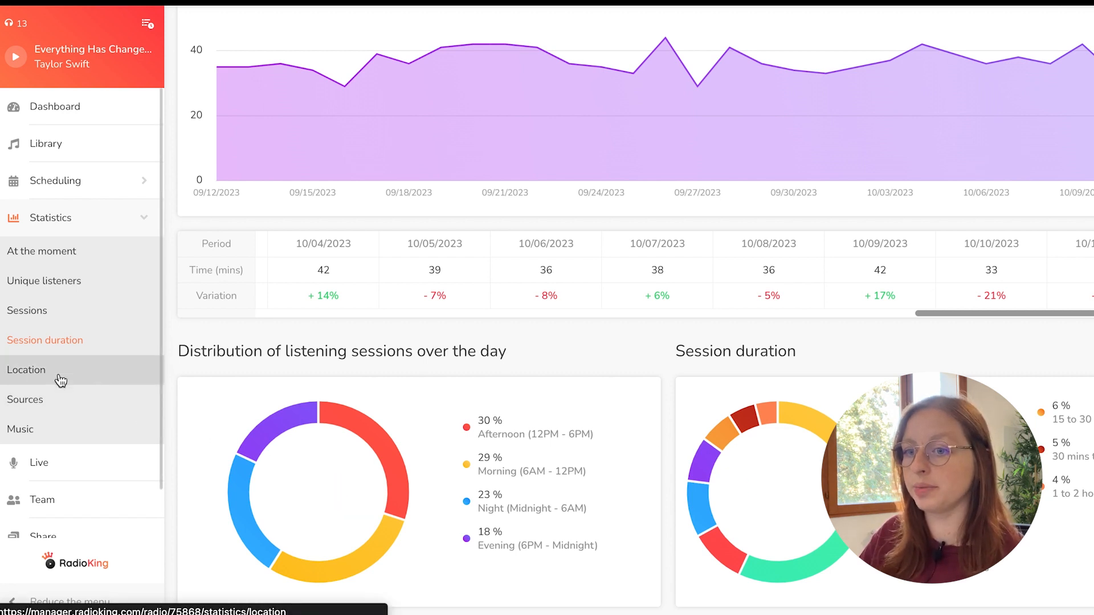
left_click(27, 369)
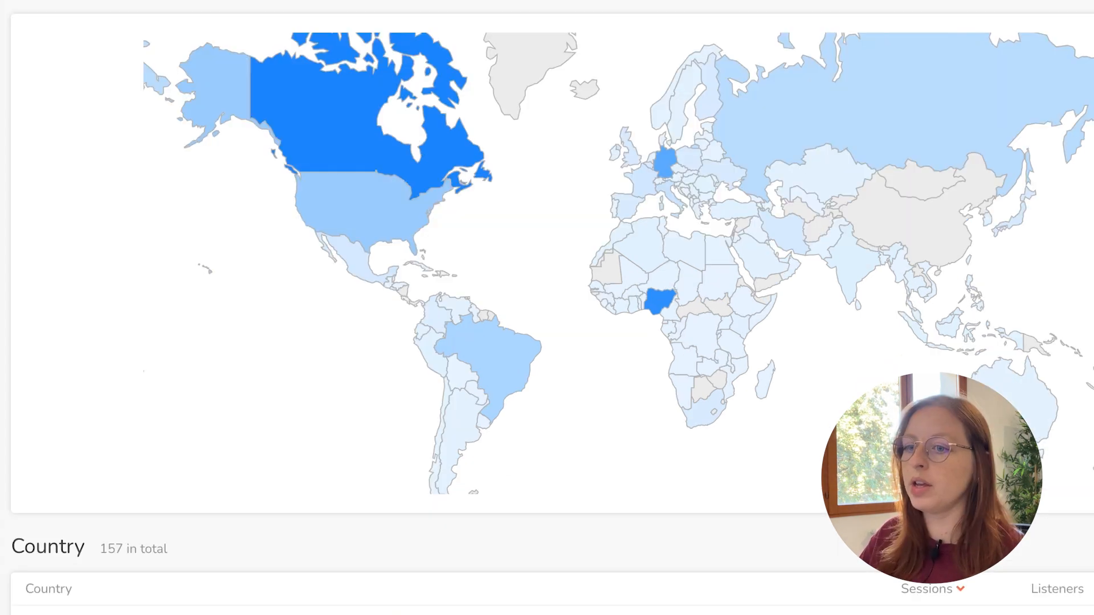
Scroll the Location report down to the per-country sessions and listeners table
scroll("down", 3)
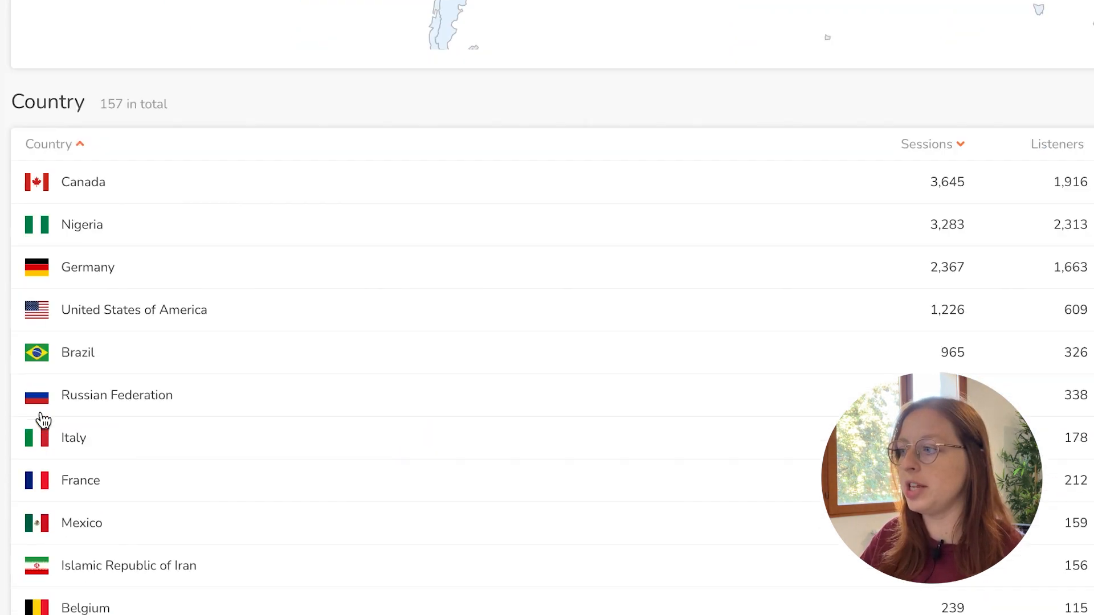
scroll("down", 3)
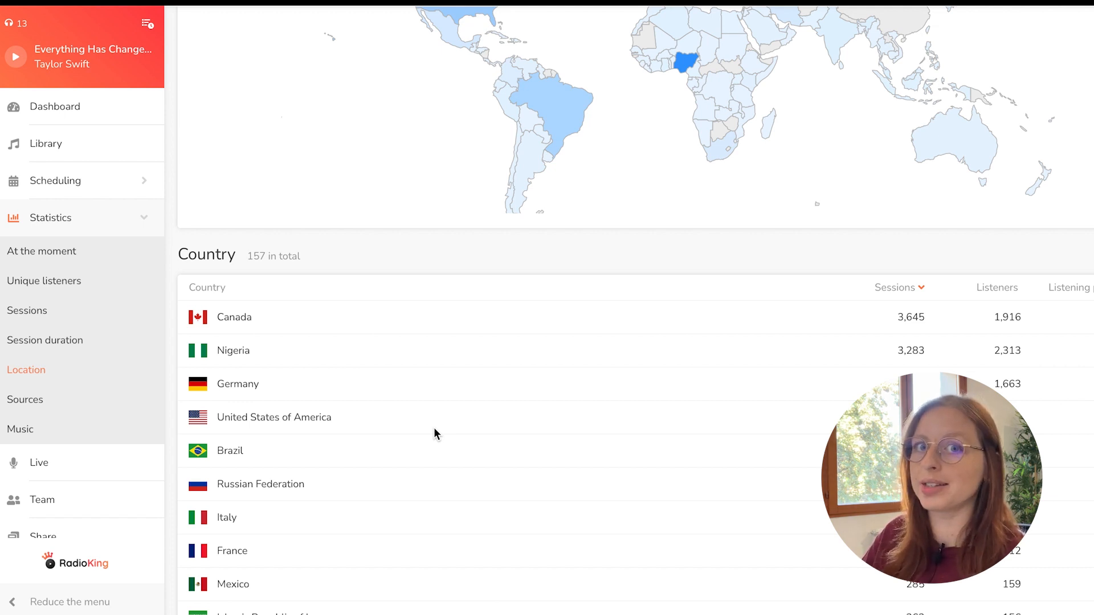
View the Sources devices and platforms breakdown, then go to the Music statistics page
left_click(25, 399)
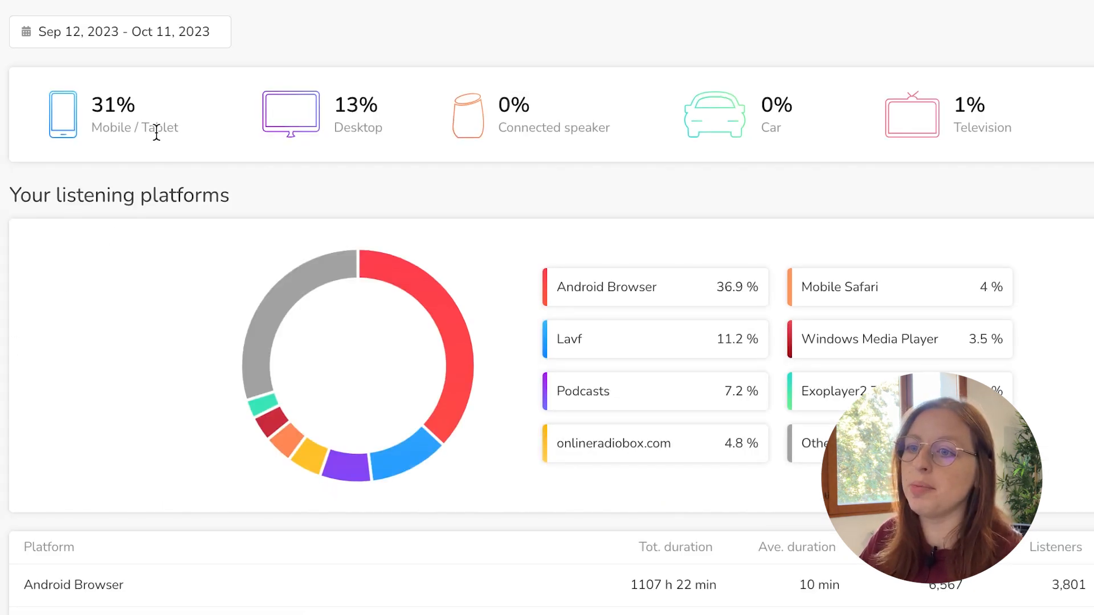
mouse_move(349, 136)
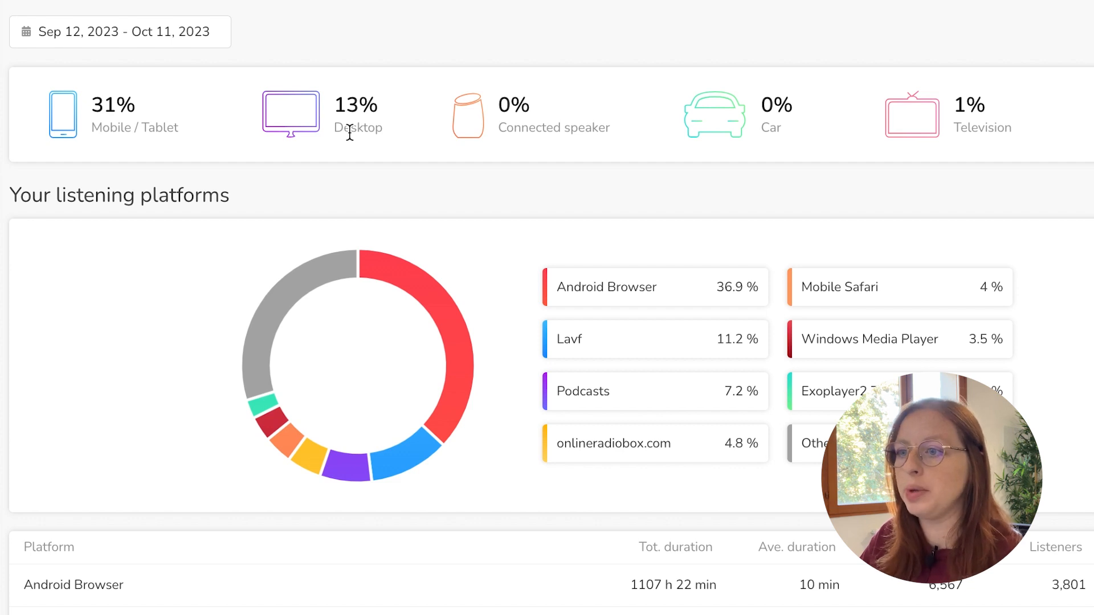
mouse_move(766, 156)
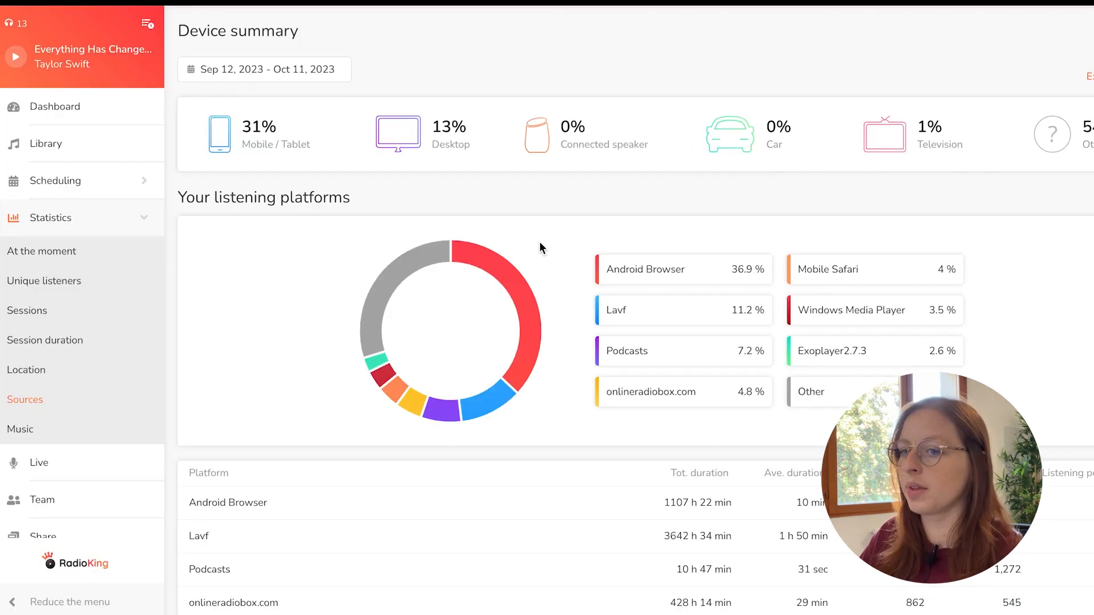
left_click(21, 430)
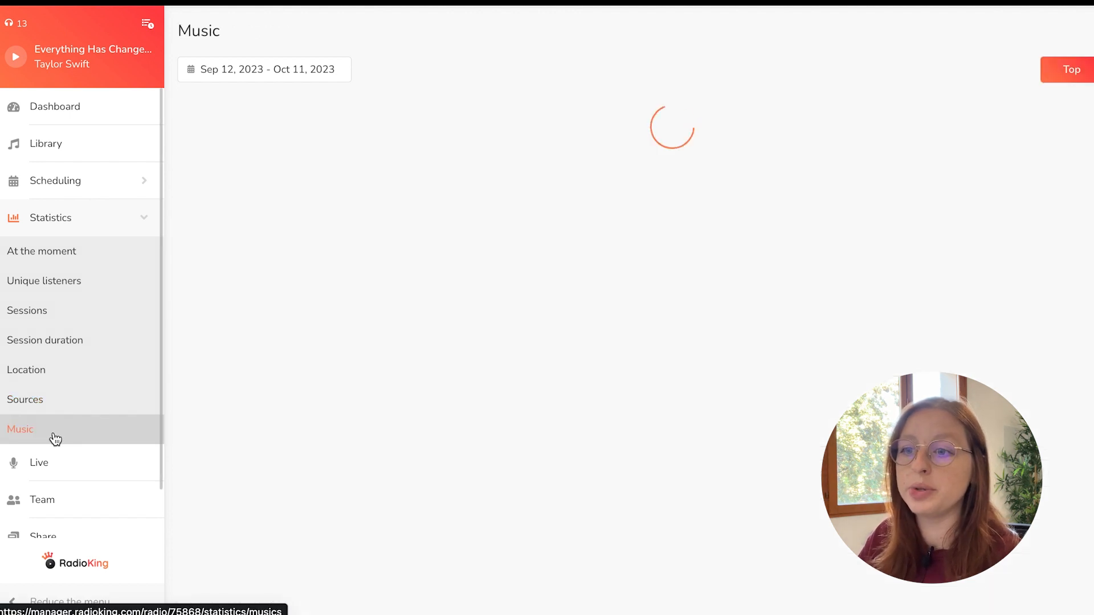